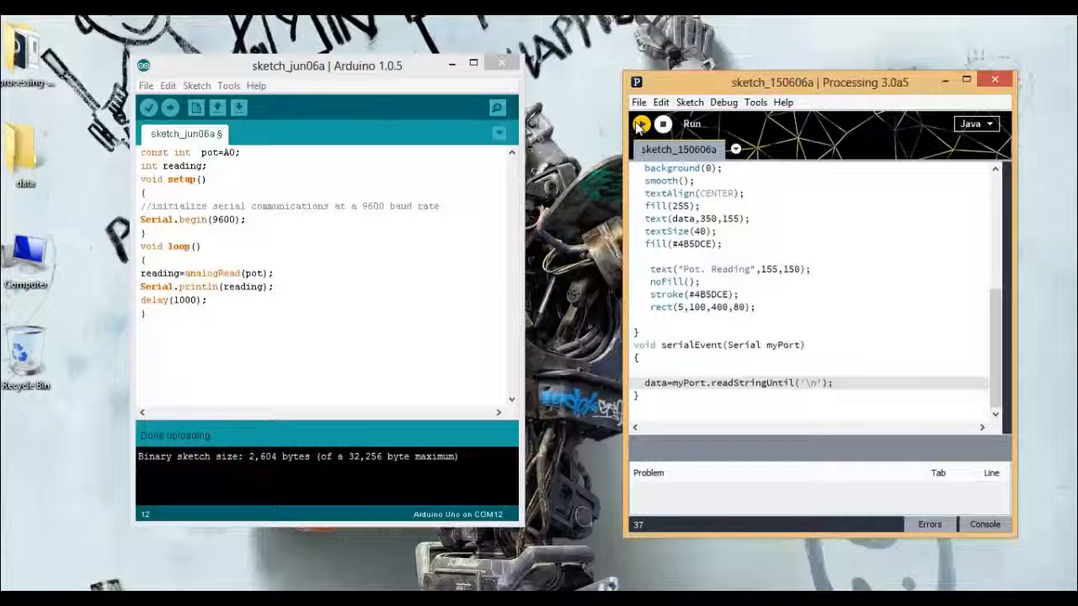
Run the sketch and position its window to watch the live Pot. Reading value update (436 to 423).
{"action": "left_click", "coordinate": [641, 125]}
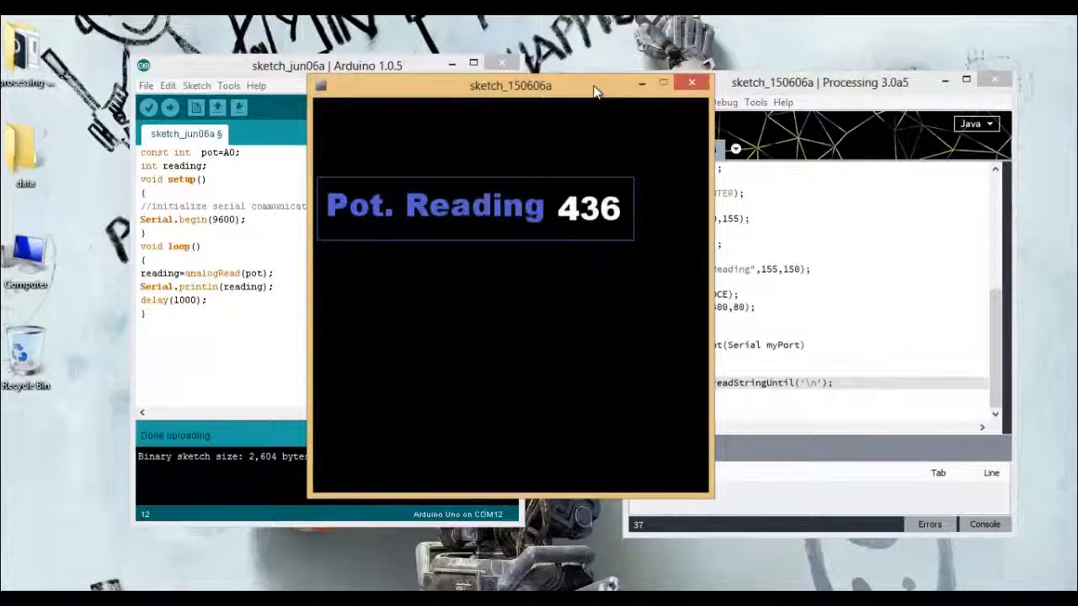
{"action": "left_click_drag", "start_coordinate": [509, 84], "coordinate": [468, 84]}
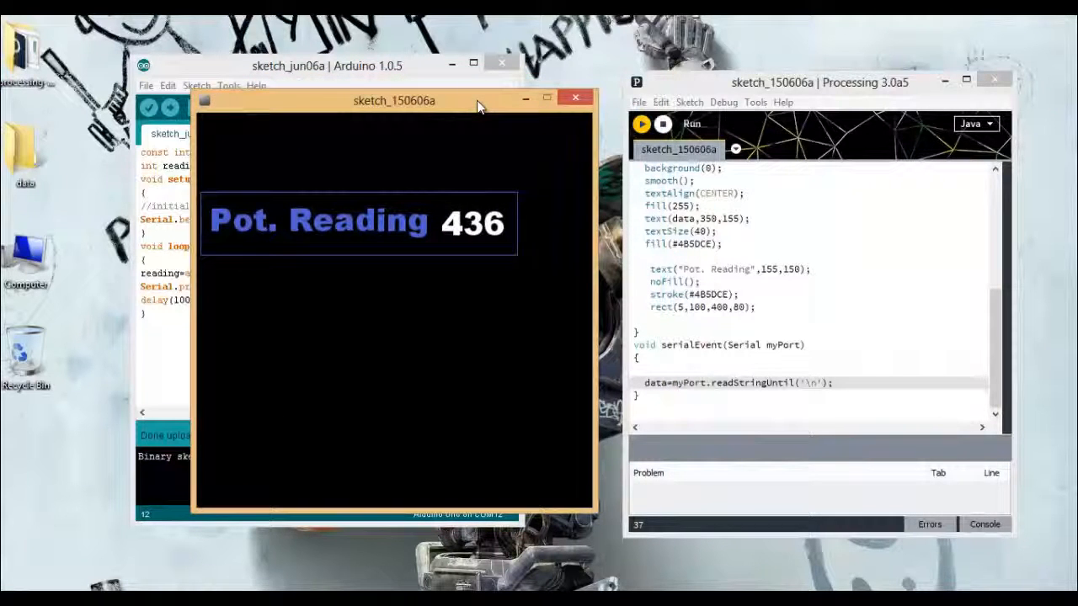
{"action": "left_click_drag", "start_coordinate": [394, 100], "coordinate": [472, 105]}
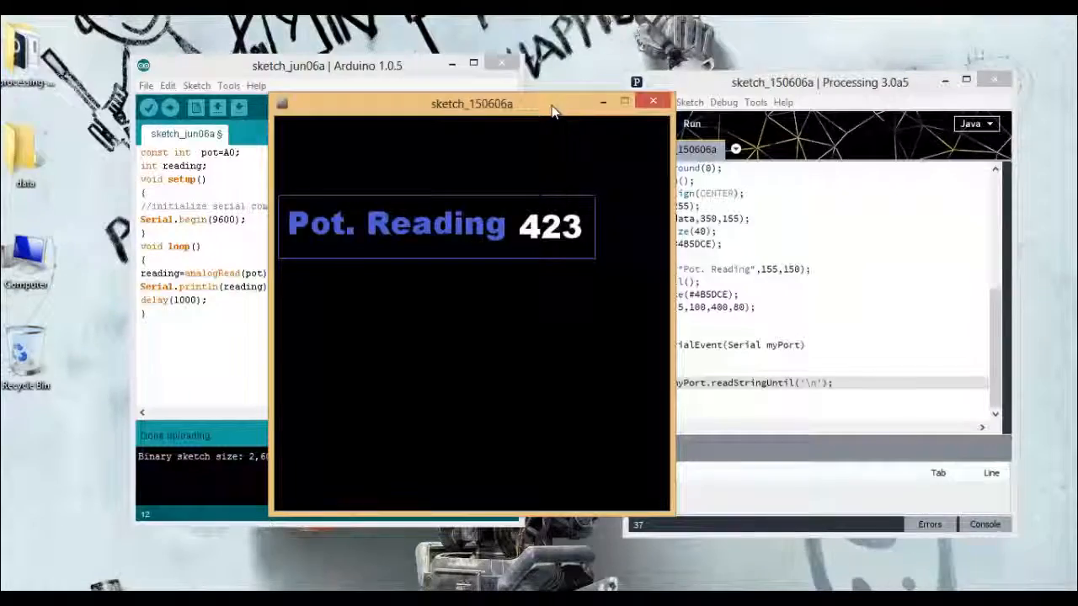
{"action": "left_click_drag", "start_coordinate": [471, 105], "coordinate": [539, 131]}
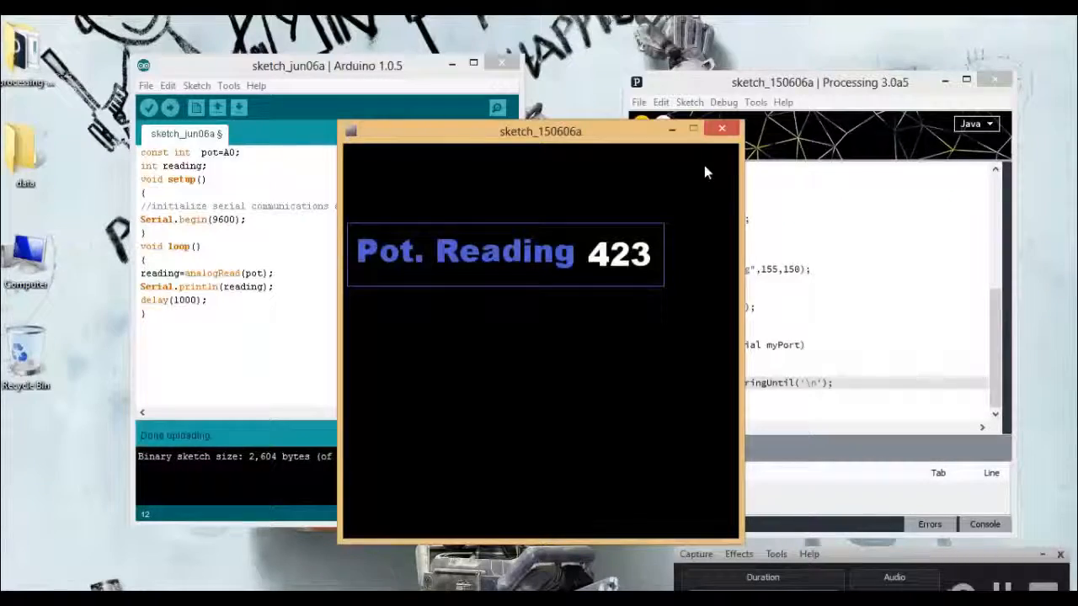